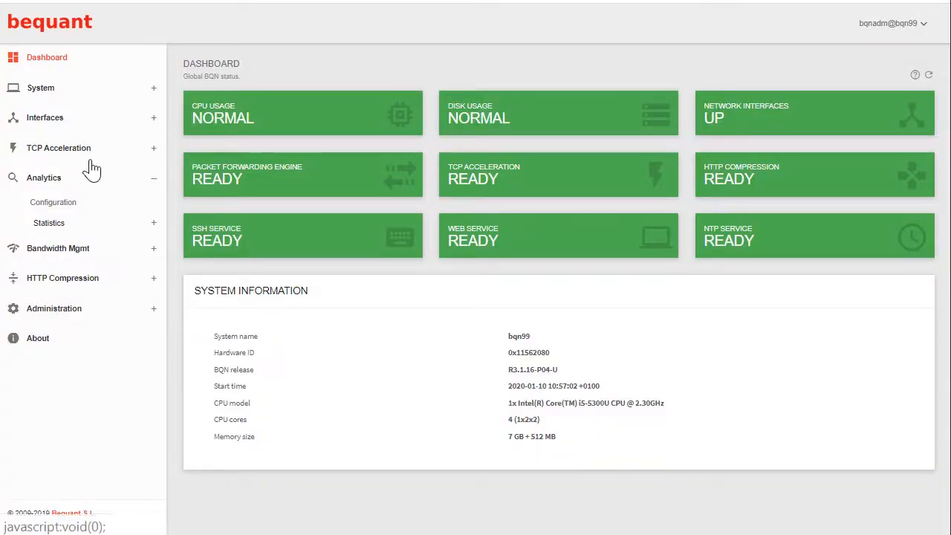
- Apply the TCP acceleration configuration: 99% random acceleration, 2% UDR, and confirm success
{"action": "left_click", "coordinate": [58, 148]}
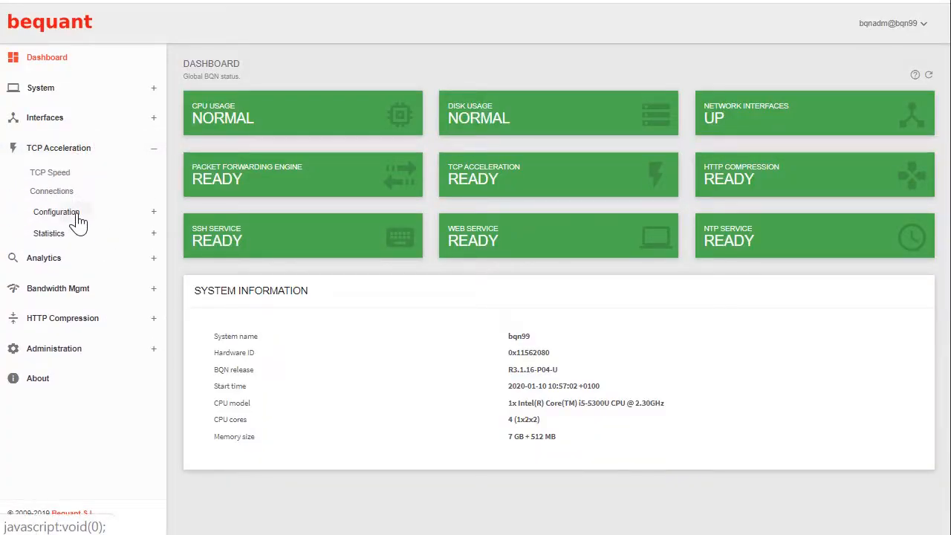
{"action": "left_click", "coordinate": [58, 212]}
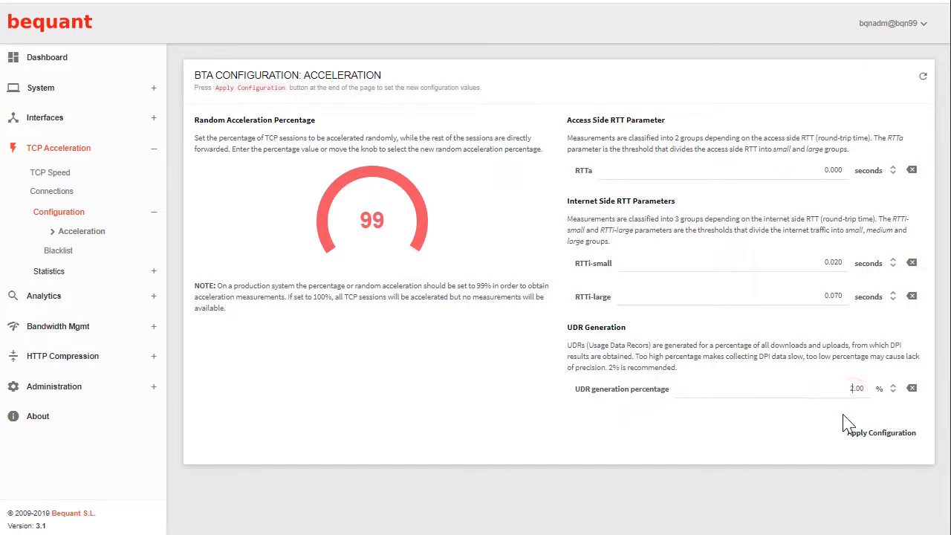
{"action": "left_click", "coordinate": [881, 432]}
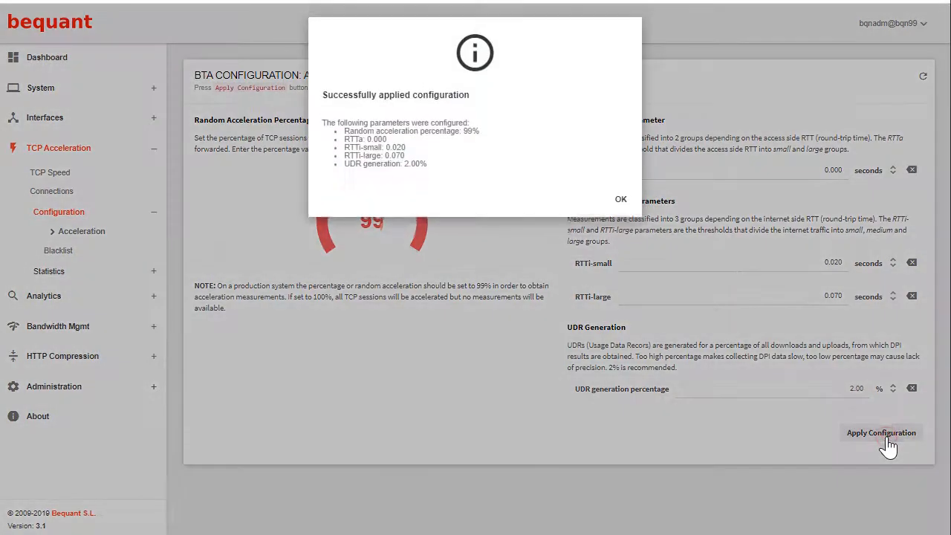
{"action": "left_click", "coordinate": [620, 199]}
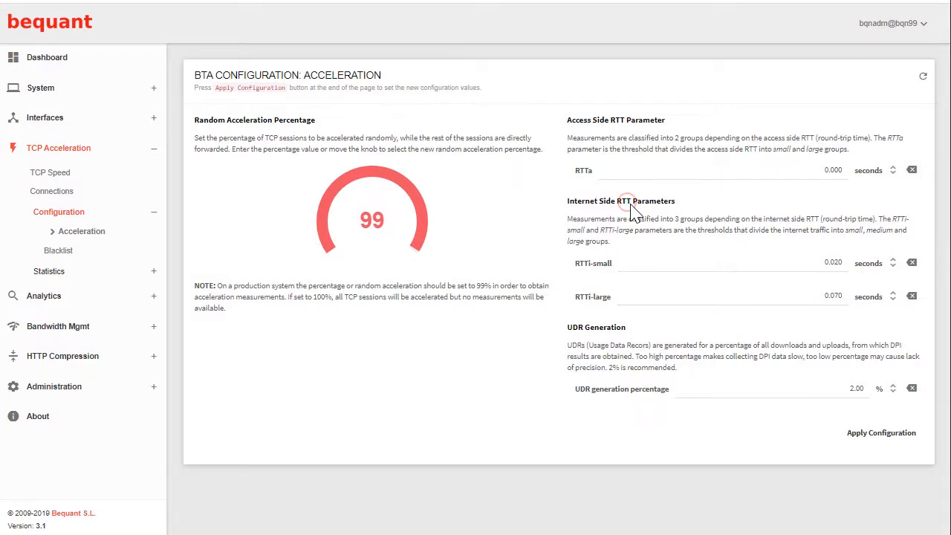
{"action": "mouse_move", "coordinate": [602, 456]}
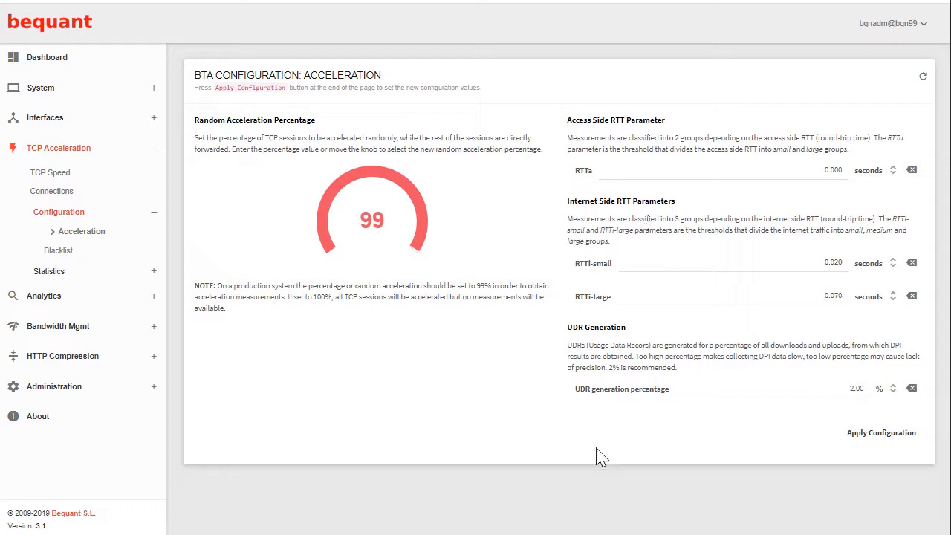
{"action": "mouse_move", "coordinate": [49, 292]}
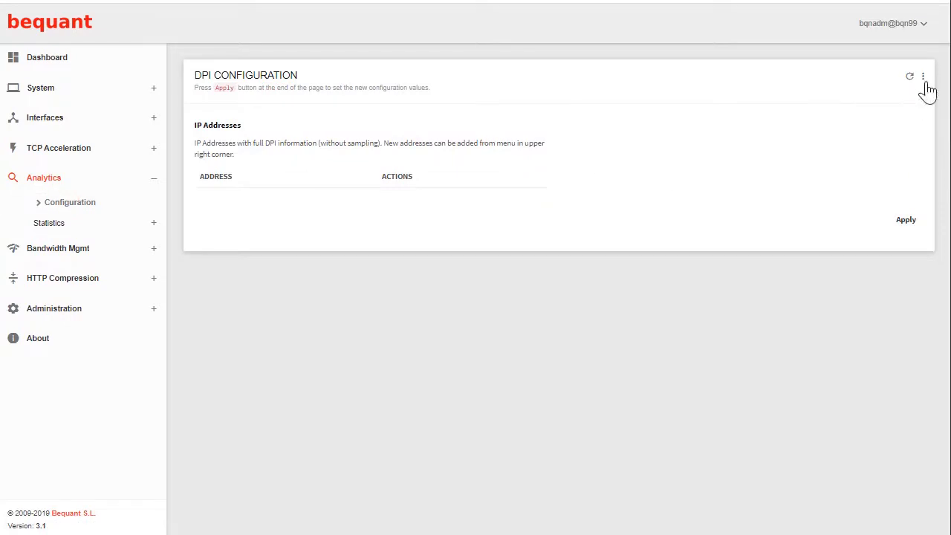
- Add 172.27.2.32 as a full-DPI analytics IP address
{"action": "left_click", "coordinate": [922, 76]}
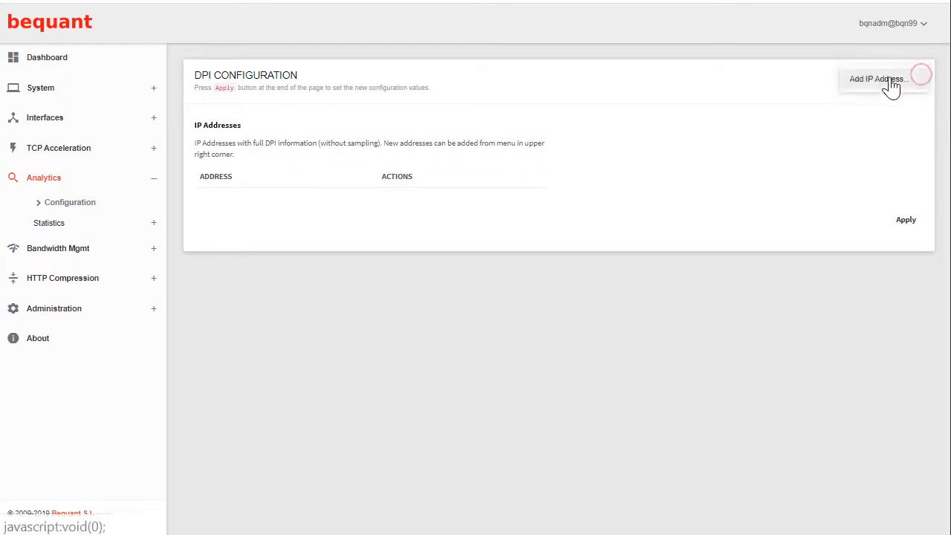
{"action": "left_click", "coordinate": [876, 79]}
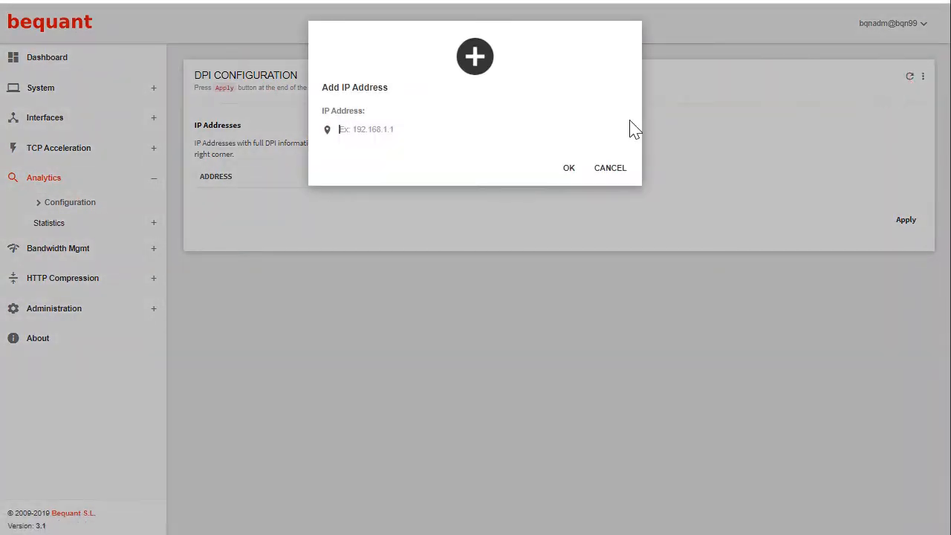
{"action": "type", "text": "172.27.2.32"}
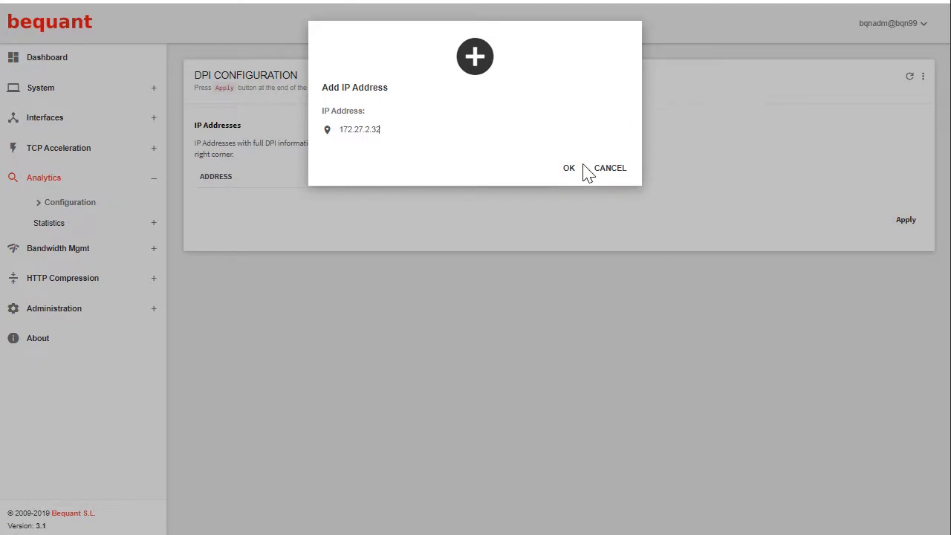
{"action": "left_click", "coordinate": [568, 167]}
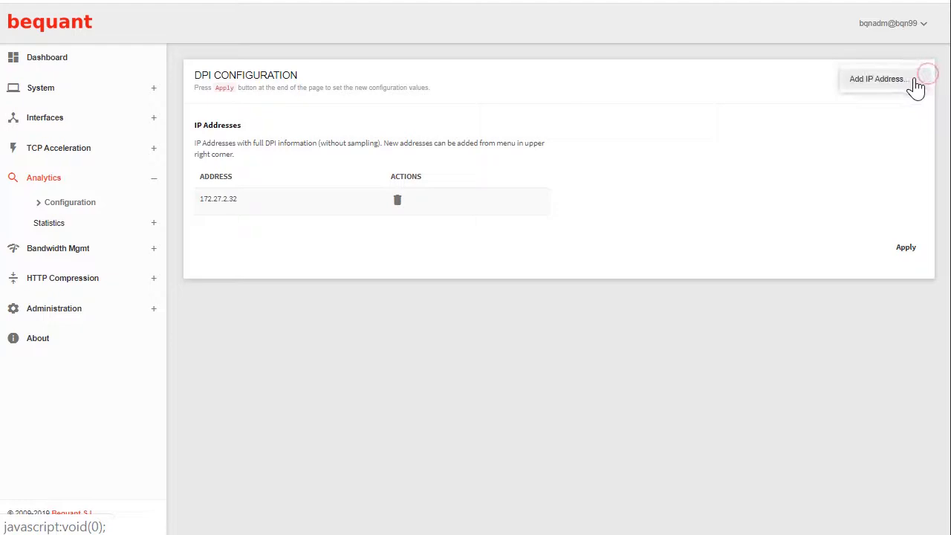
- Add 172.27.2.48 as a second full-DPI address, then return to the dashboard
{"action": "left_click", "coordinate": [875, 79]}
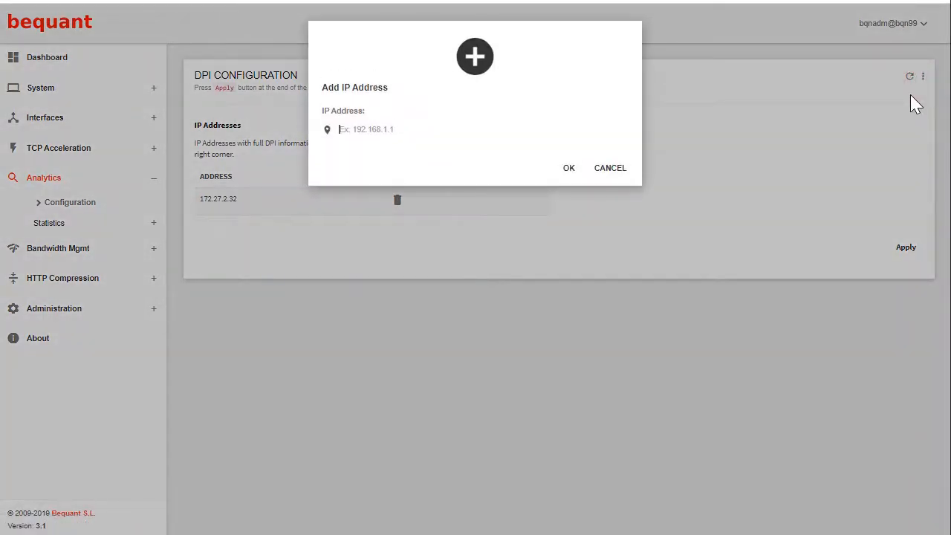
{"action": "type", "text": "172.27.2.4"}
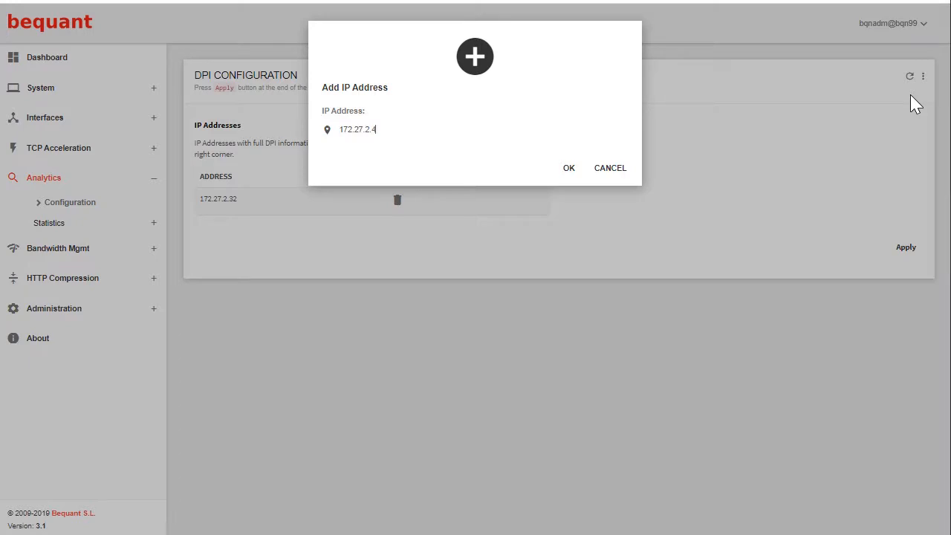
{"action": "type", "text": "8"}
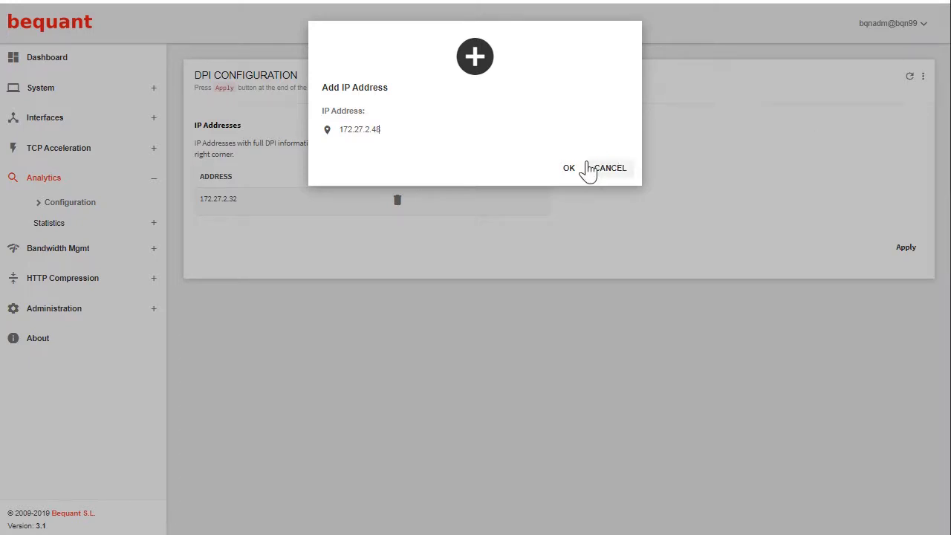
{"action": "left_click", "coordinate": [569, 167]}
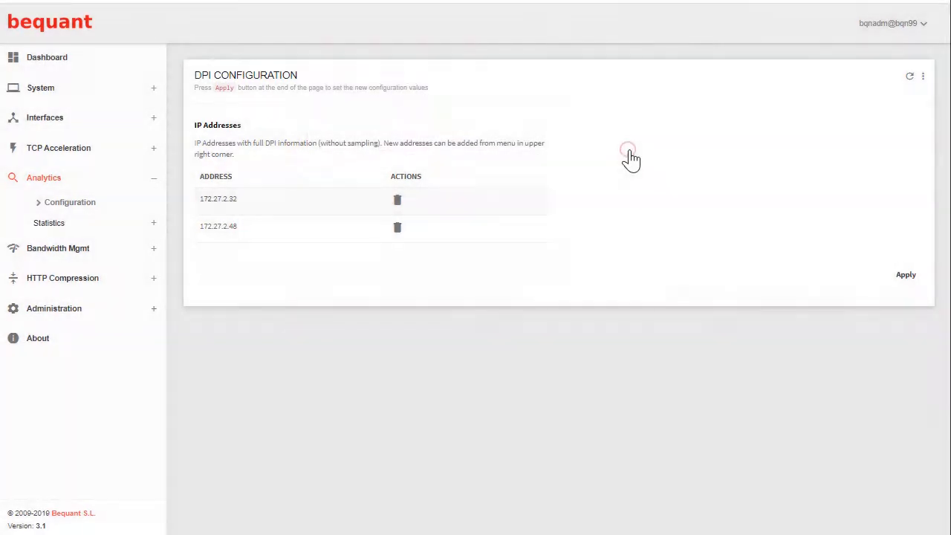
{"action": "left_click", "coordinate": [46, 57]}
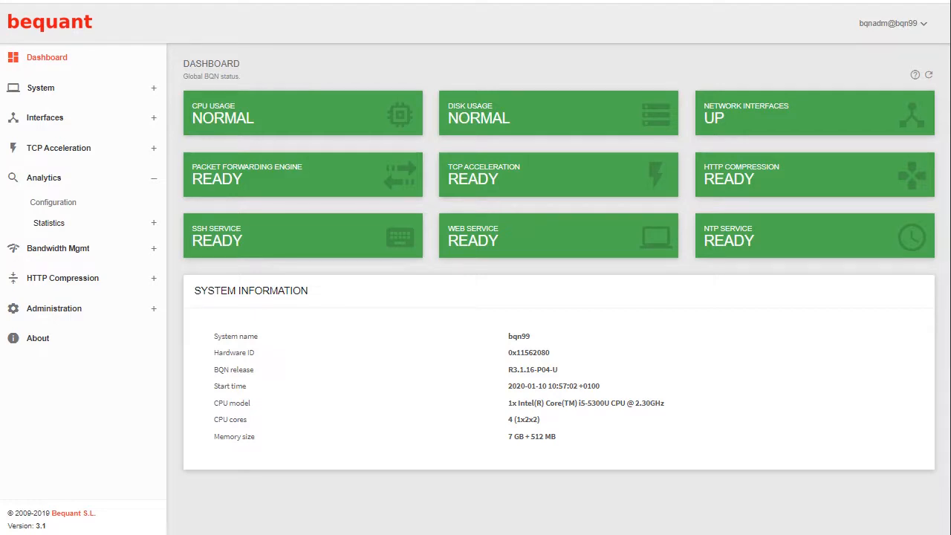
{"action": "mouse_move", "coordinate": [49, 223]}
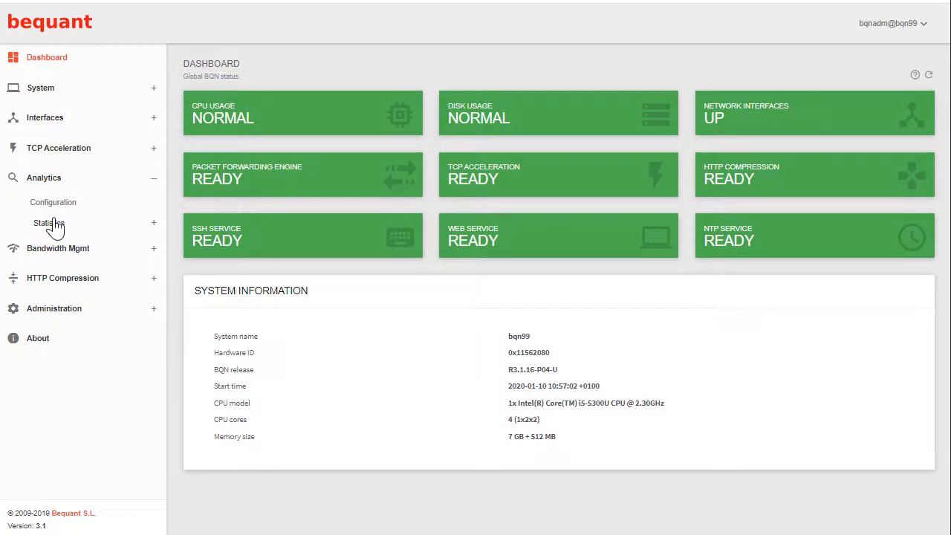
- Open DPI Hourly under Analytics > Statistics to chart a day of traffic
{"action": "left_click", "coordinate": [49, 222]}
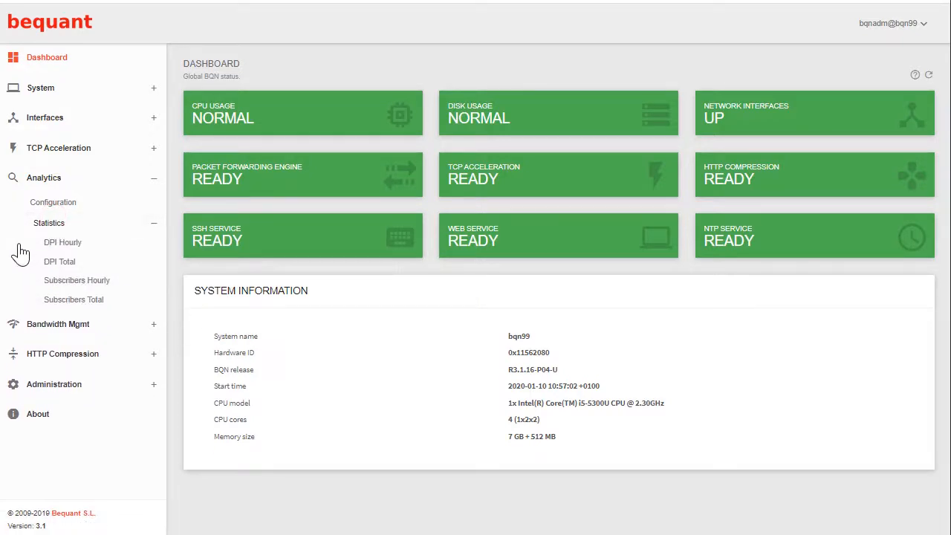
{"action": "mouse_move", "coordinate": [47, 247]}
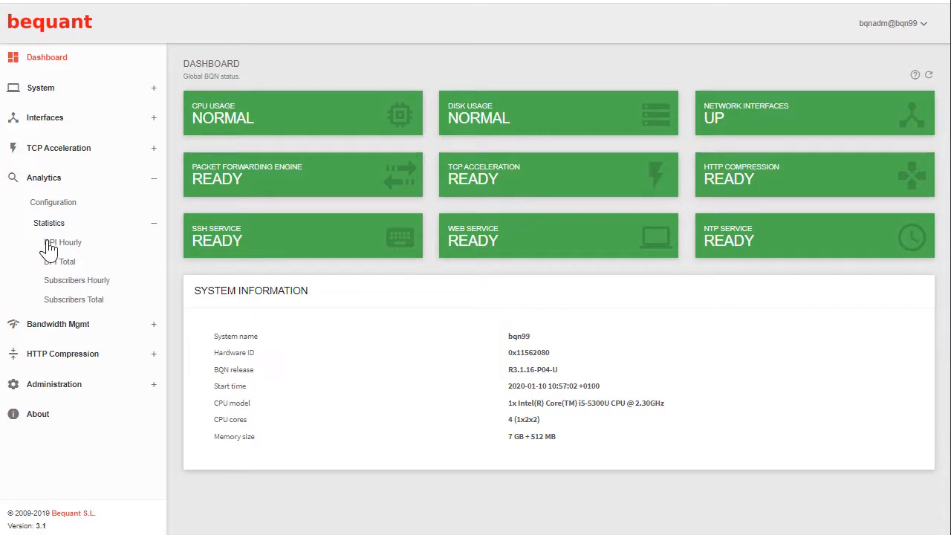
{"action": "left_click", "coordinate": [67, 242]}
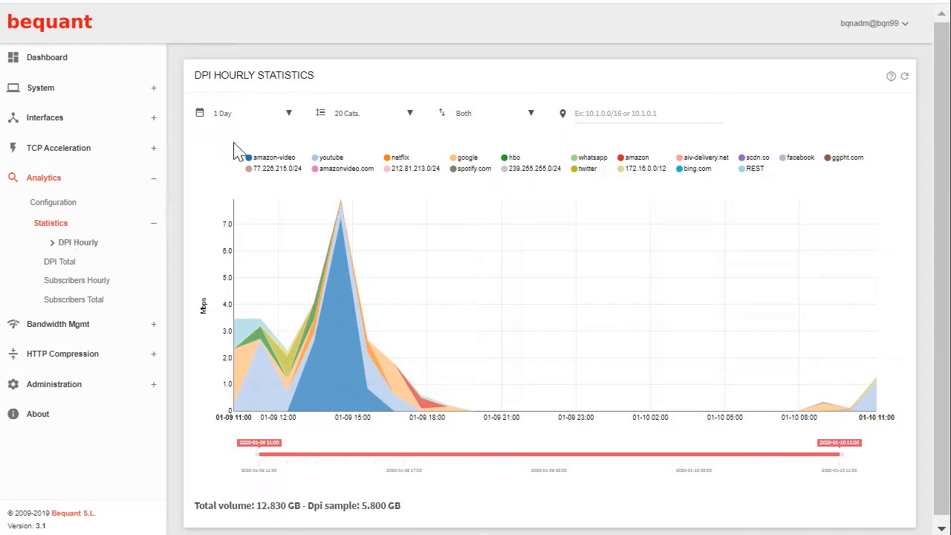
{"action": "mouse_move", "coordinate": [294, 207]}
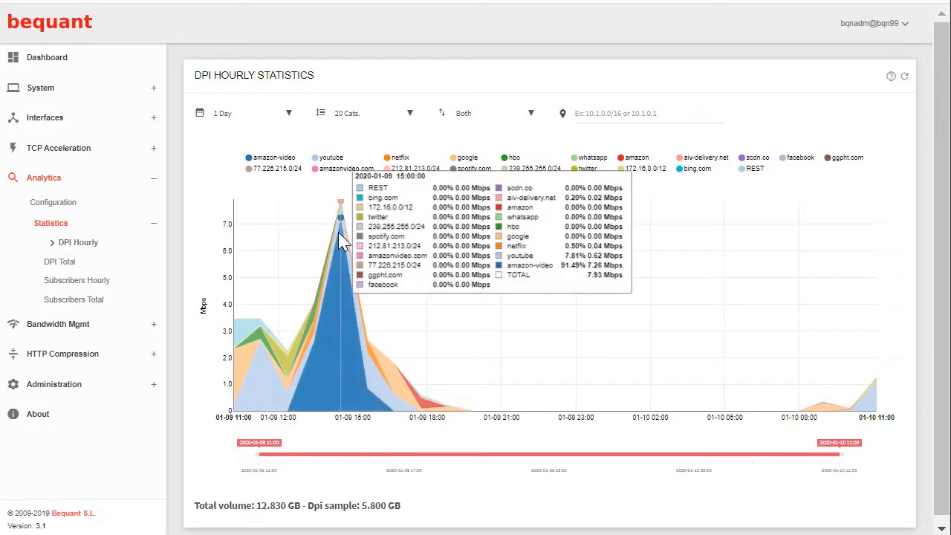
{"action": "mouse_move", "coordinate": [415, 277]}
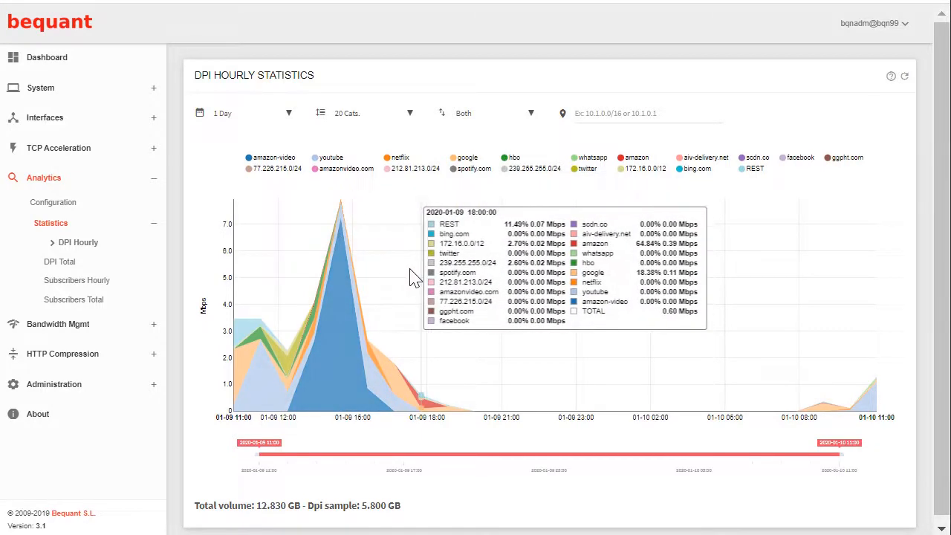
{"action": "mouse_move", "coordinate": [223, 134]}
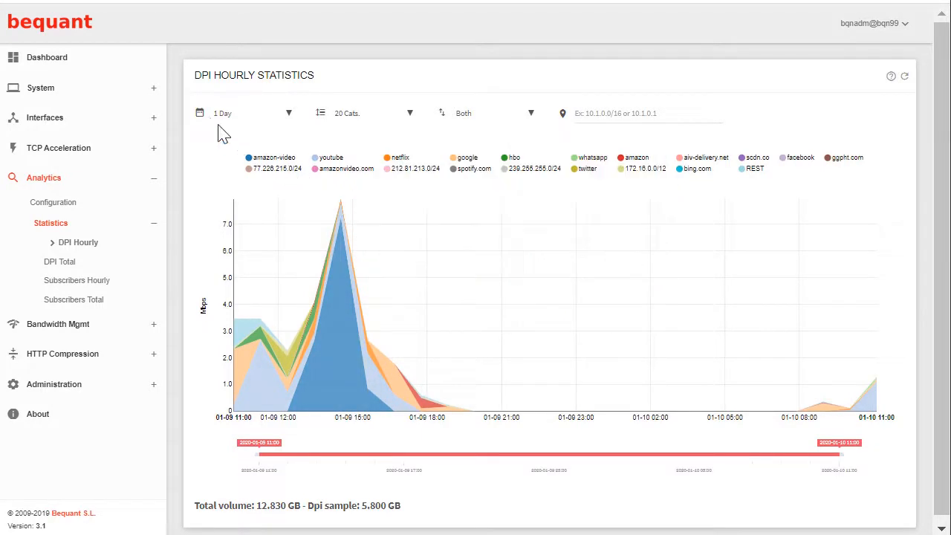
- Switch the DPI hourly time range to 2 Days, then to 3 Days
{"action": "left_click", "coordinate": [253, 113]}
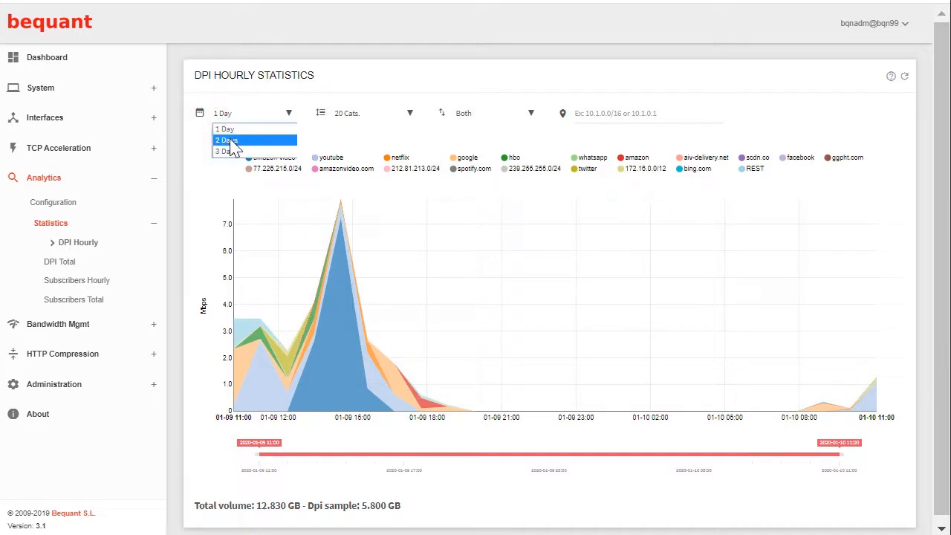
{"action": "left_click", "coordinate": [227, 140]}
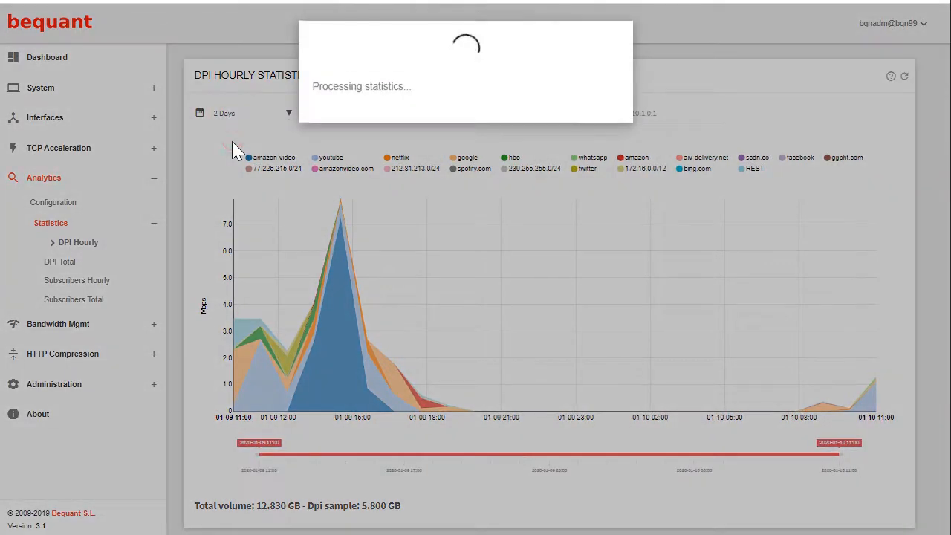
{"action": "left_click", "coordinate": [252, 113]}
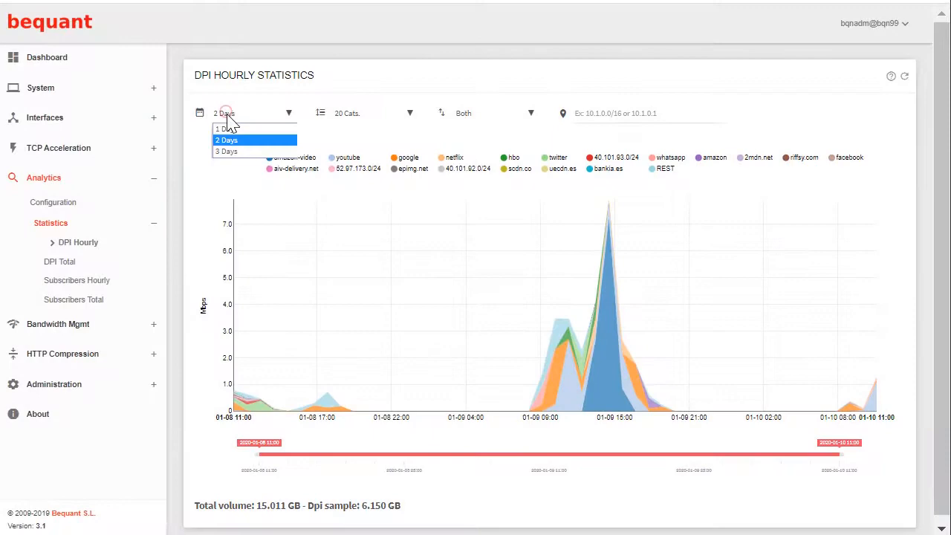
{"action": "left_click", "coordinate": [226, 151]}
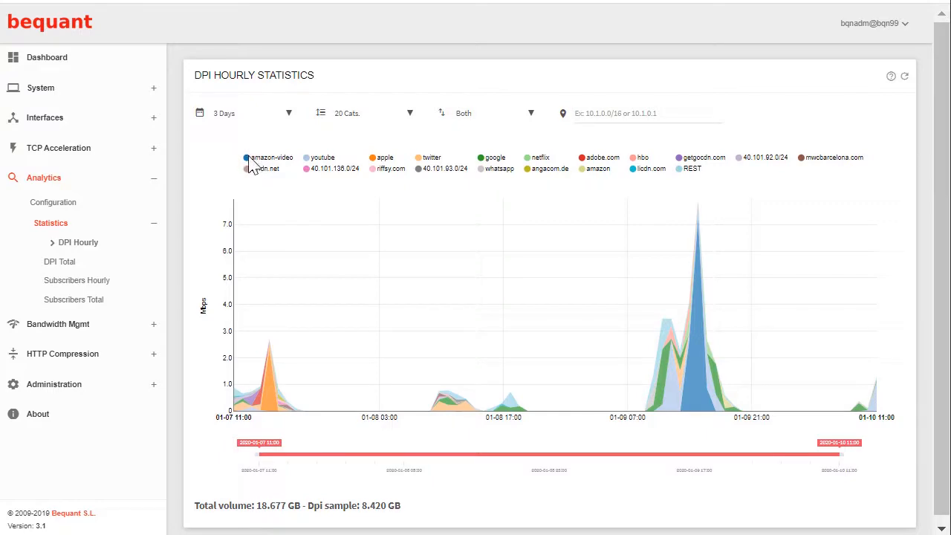
- Briefly isolate amazon-video, then set the categories dropdown to 5 Cats
{"action": "left_click", "coordinate": [247, 160]}
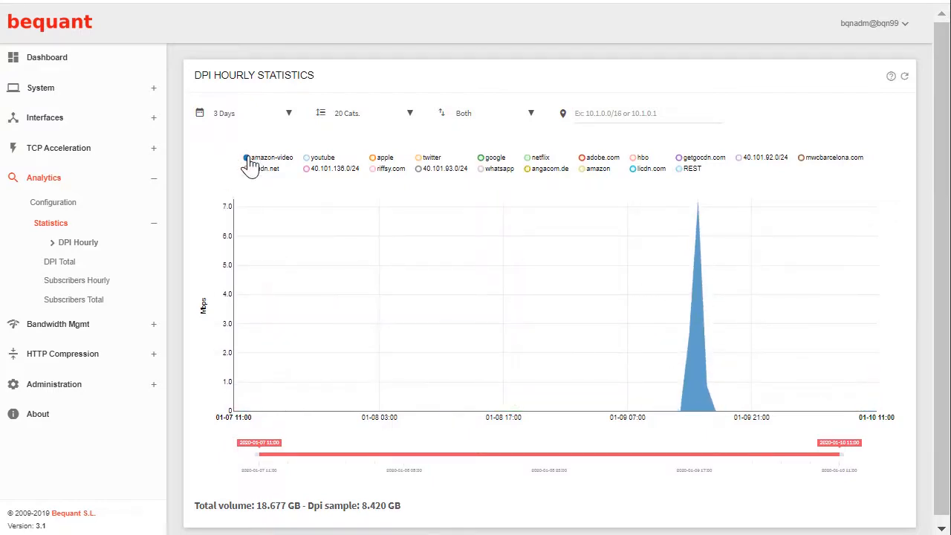
{"action": "left_click", "coordinate": [247, 157]}
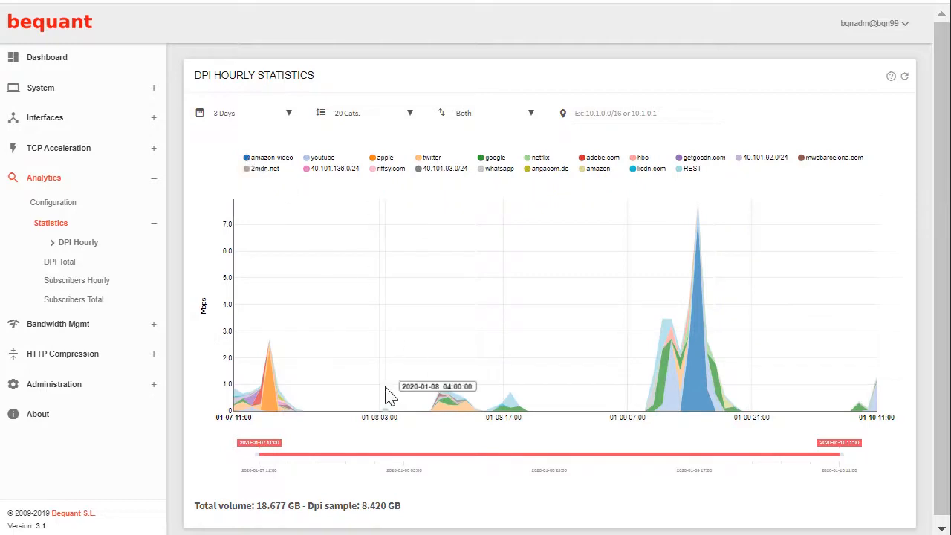
{"action": "mouse_move", "coordinate": [353, 121]}
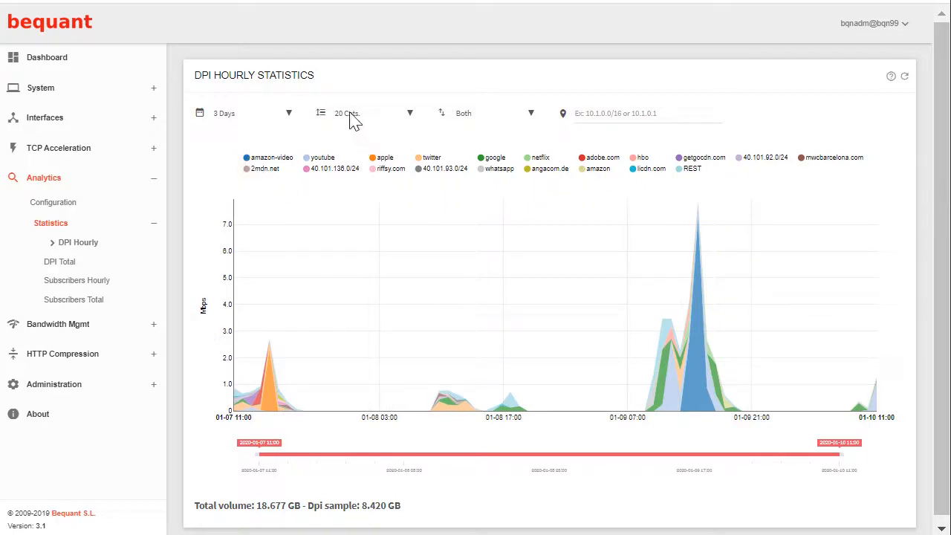
{"action": "left_click", "coordinate": [364, 113]}
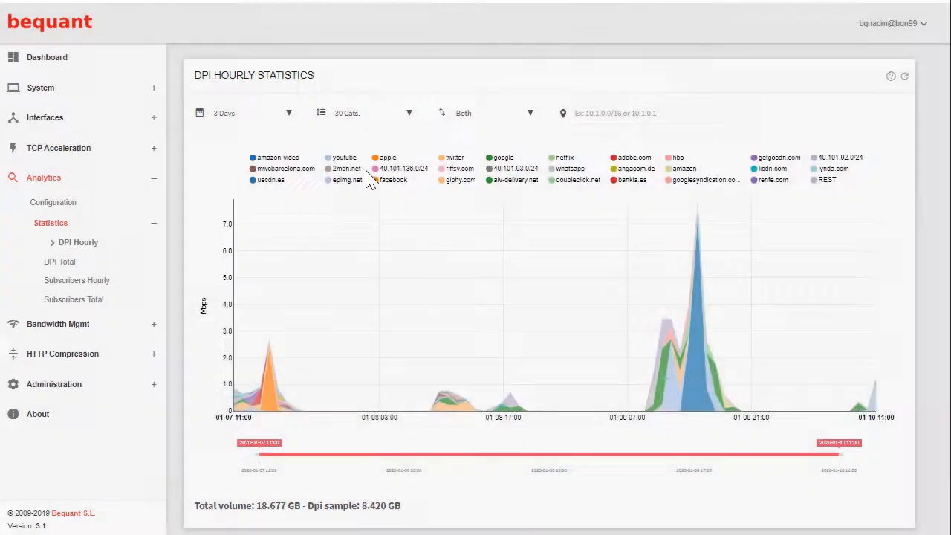
{"action": "left_click", "coordinate": [369, 113]}
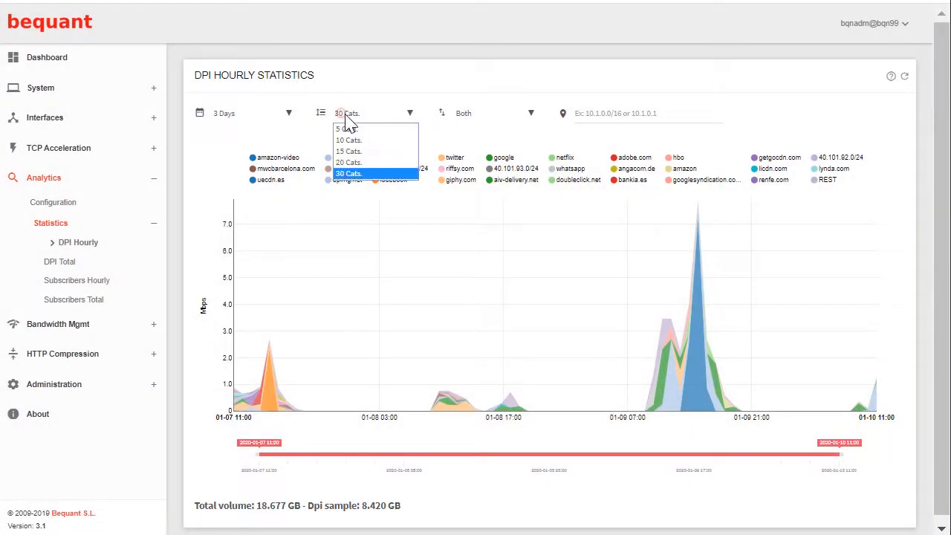
{"action": "left_click", "coordinate": [348, 172]}
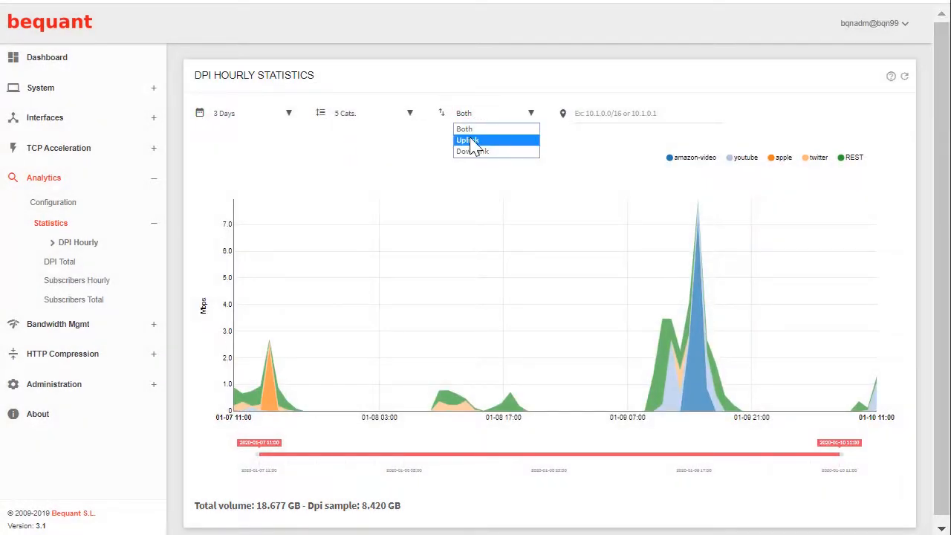
- Set the chart's Direction to Uplink, then change it to Downlink
{"action": "left_click", "coordinate": [466, 140]}
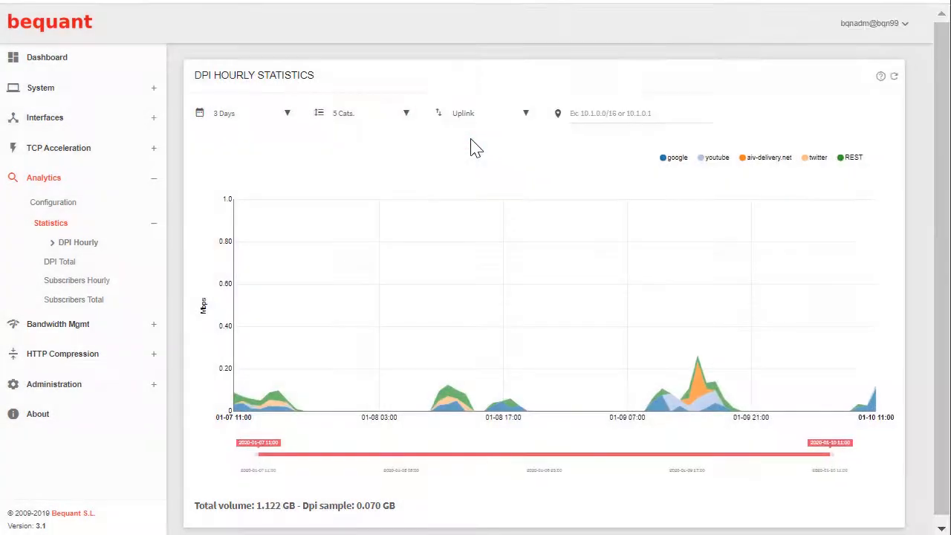
{"action": "mouse_move", "coordinate": [476, 113]}
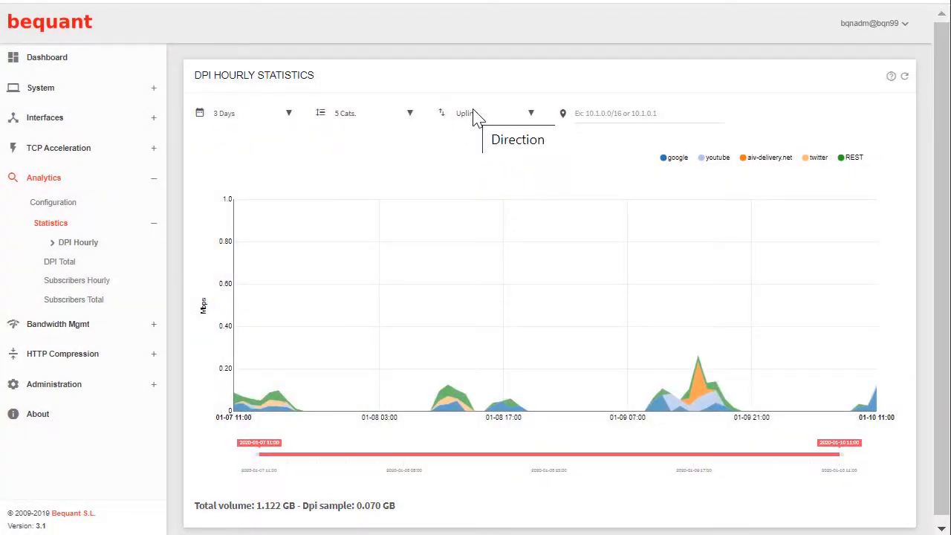
{"action": "mouse_move", "coordinate": [691, 331]}
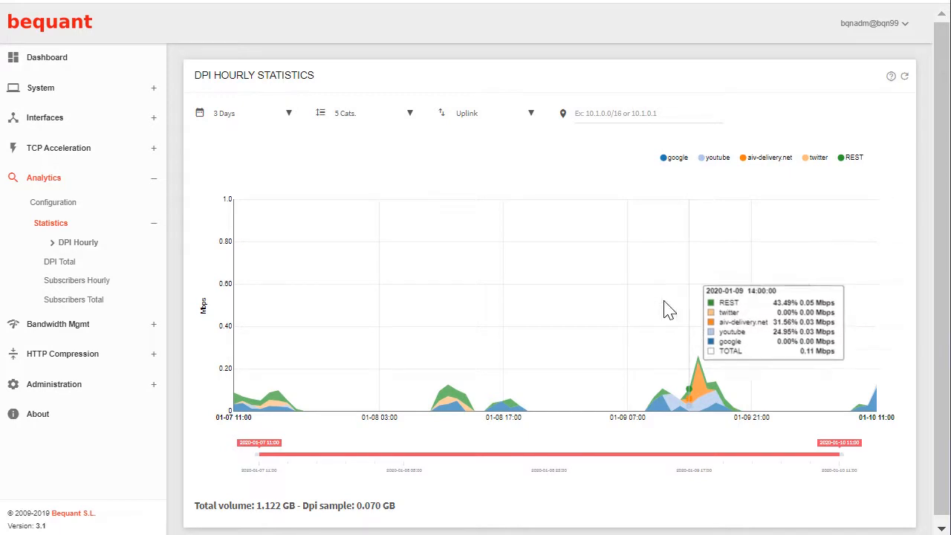
{"action": "left_click", "coordinate": [494, 113]}
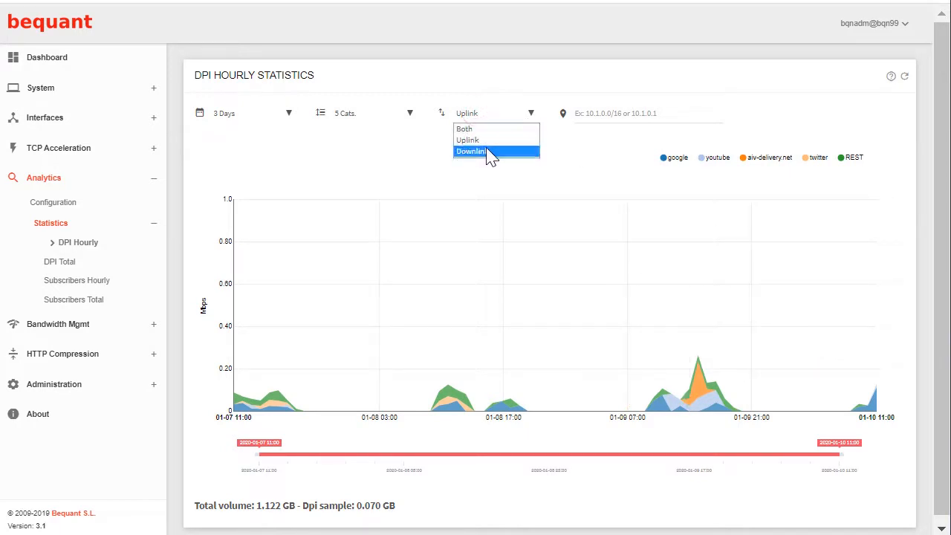
{"action": "left_click", "coordinate": [469, 150]}
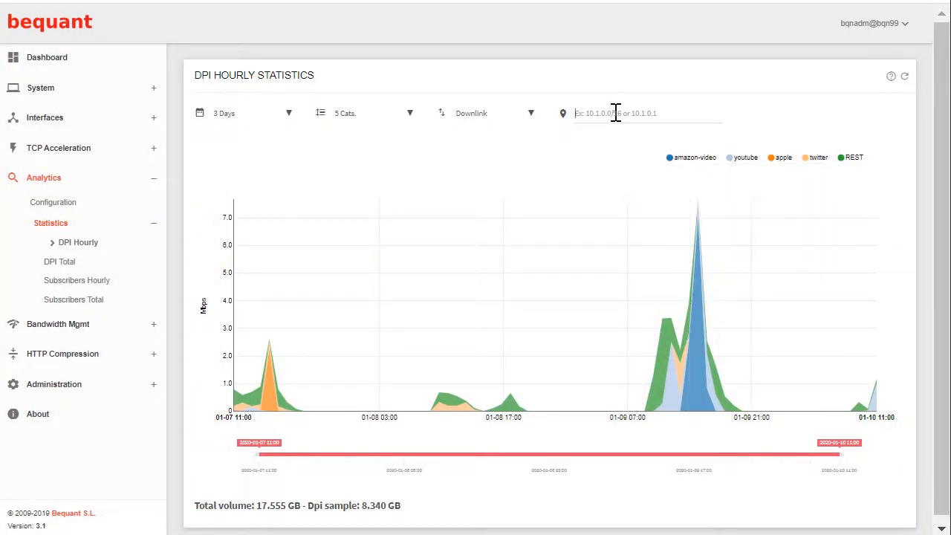
- Filter the downlink DPI hourly chart to 172.27.2.32, then open DPI Total
{"action": "type", "text": "172.27.2.32"}
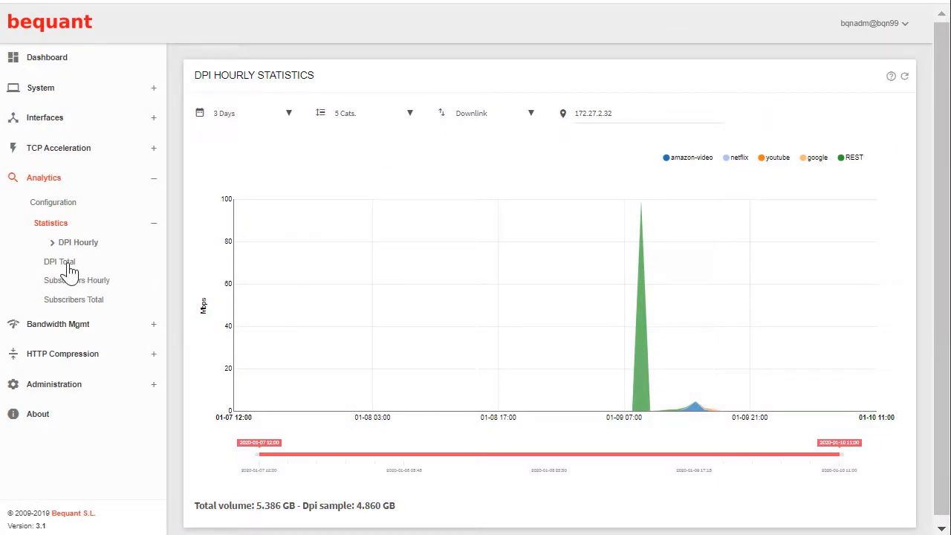
{"action": "left_click", "coordinate": [59, 261]}
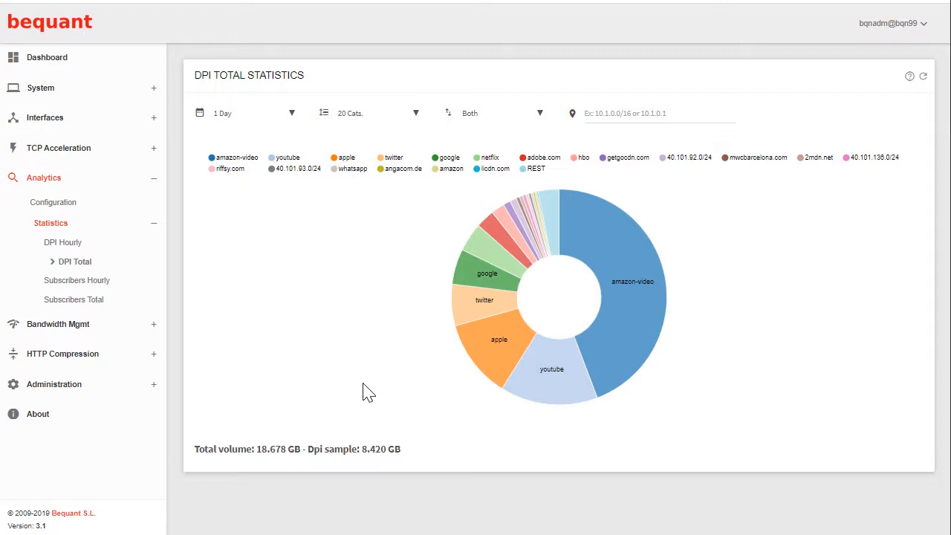
- Filter the DPI Total pie to IP 172.27.2.32, then open Subscribers Hourly
{"action": "left_click", "coordinate": [249, 112]}
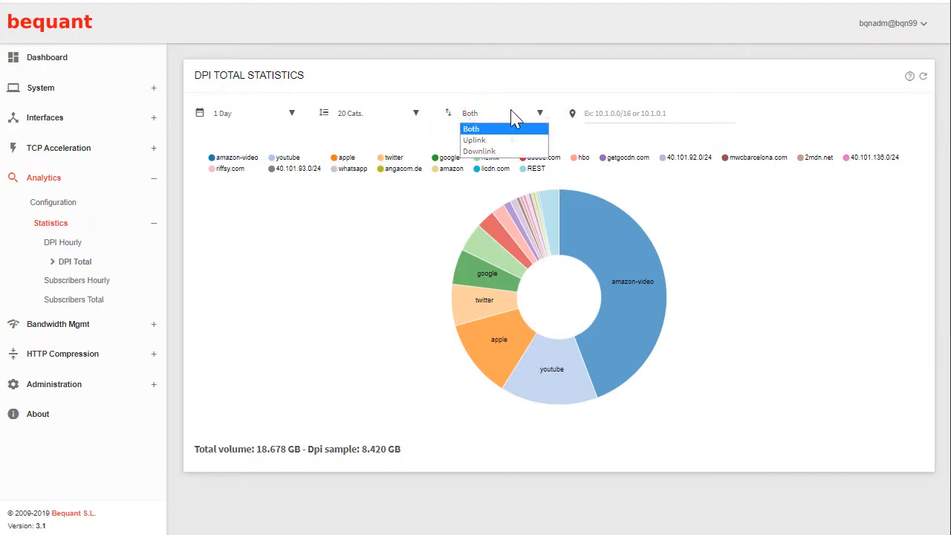
{"action": "left_click", "coordinate": [654, 113]}
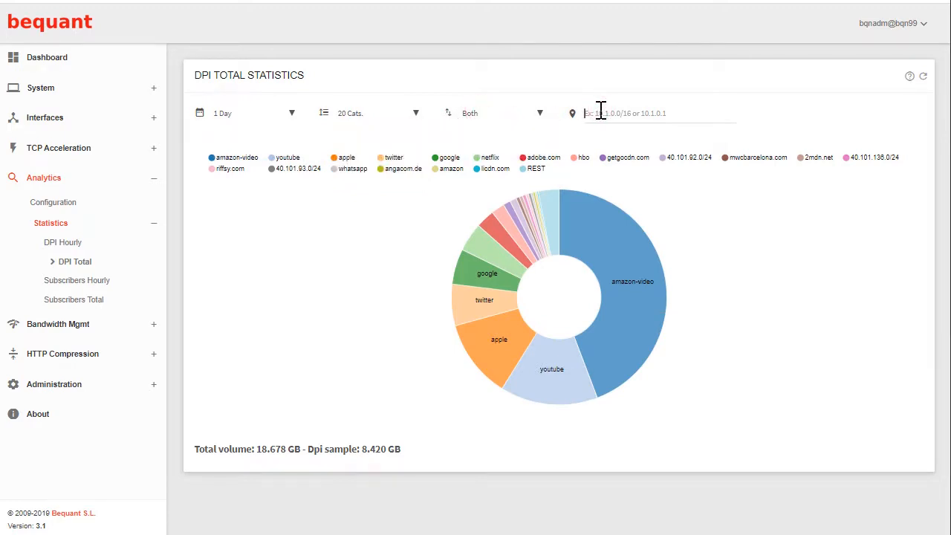
{"action": "type", "text": "172.27.2.32"}
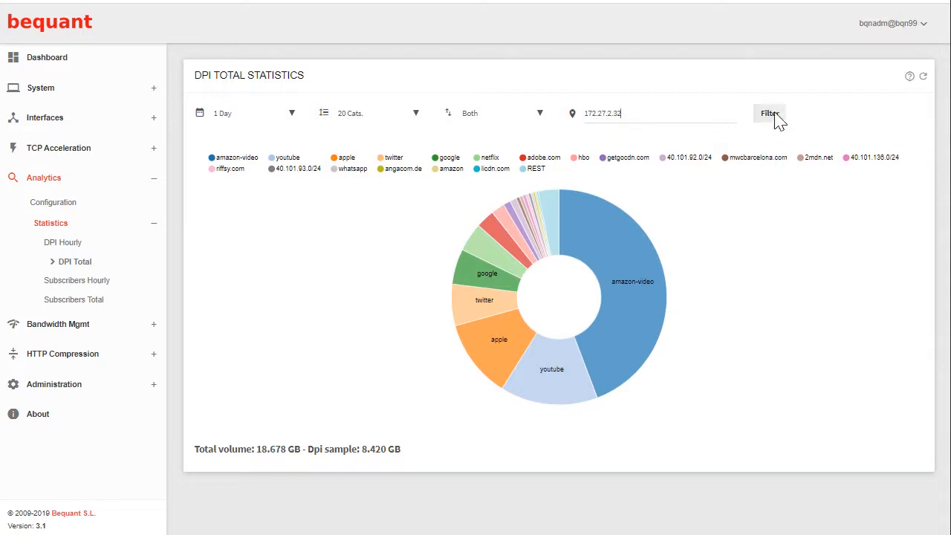
{"action": "left_click", "coordinate": [769, 113]}
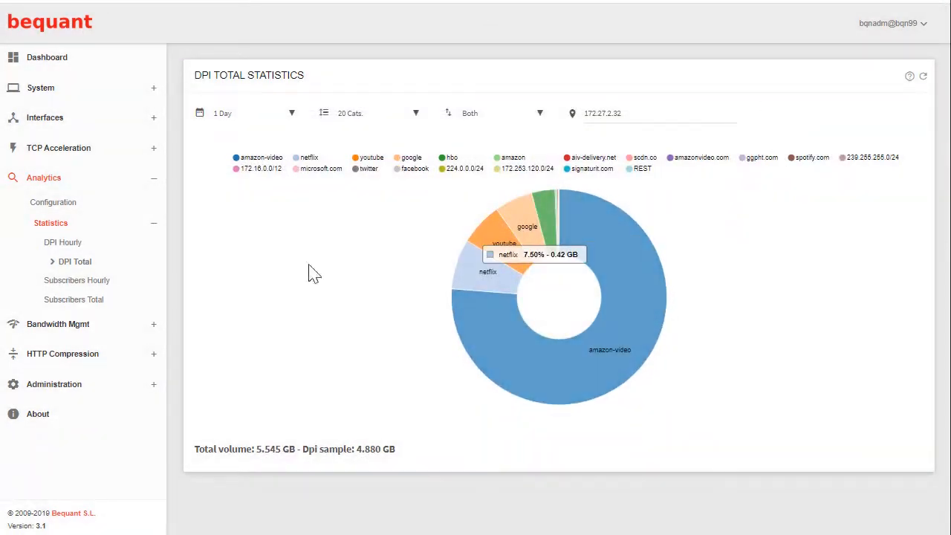
{"action": "left_click", "coordinate": [94, 280]}
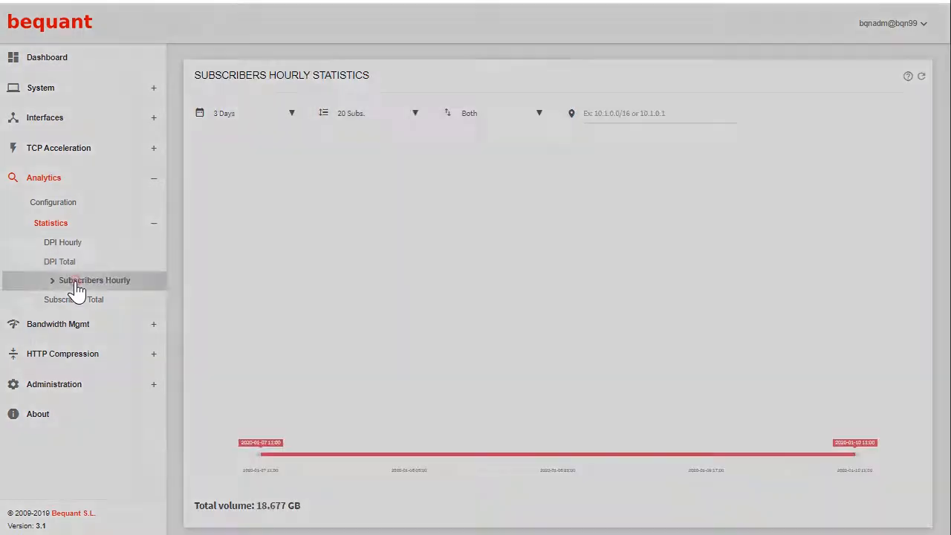
- Drag the time slider handles to zoom the subscribers chart to Jan 9, 05:00–16:00
{"action": "left_click", "coordinate": [94, 280]}
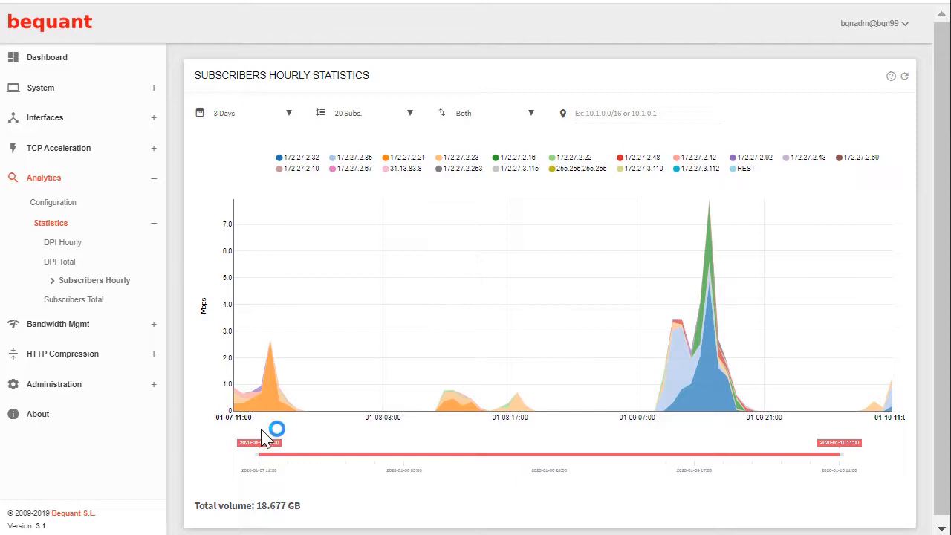
{"action": "mouse_move", "coordinate": [270, 401]}
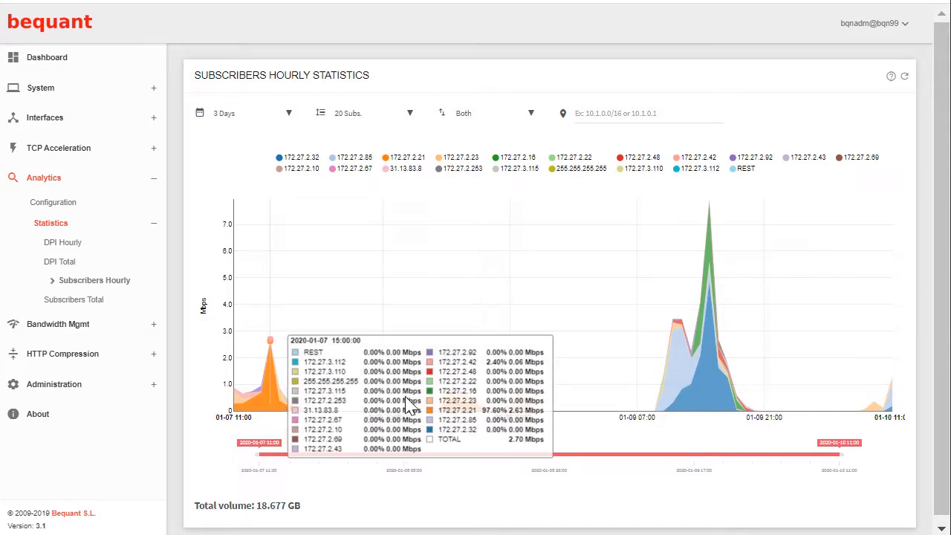
{"action": "mouse_move", "coordinate": [512, 434]}
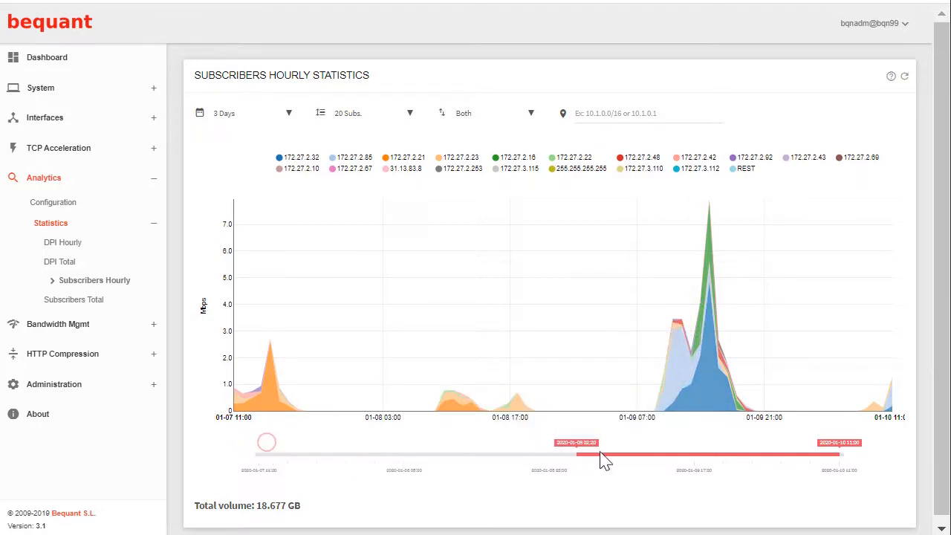
{"action": "left_click_drag", "start_coordinate": [576, 454], "coordinate": [697, 453]}
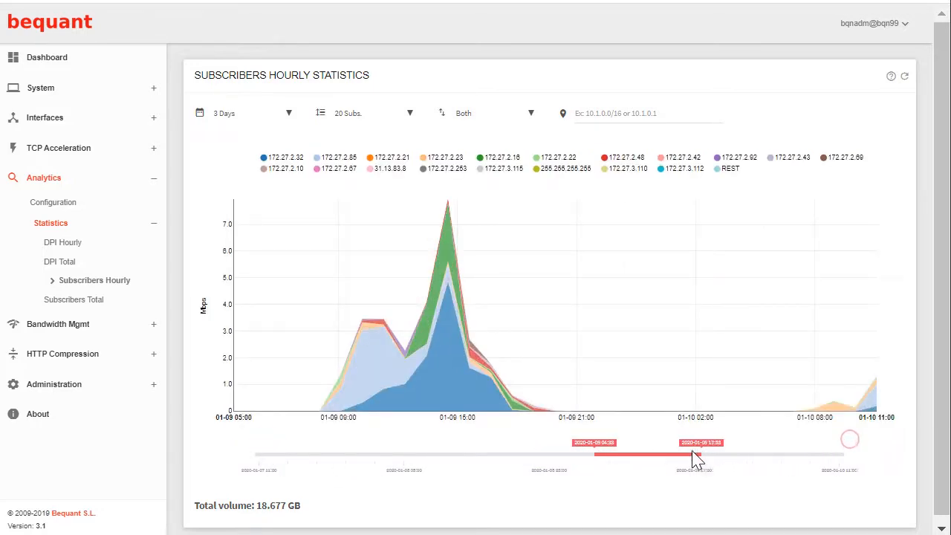
{"action": "left_click_drag", "start_coordinate": [698, 454], "coordinate": [676, 442]}
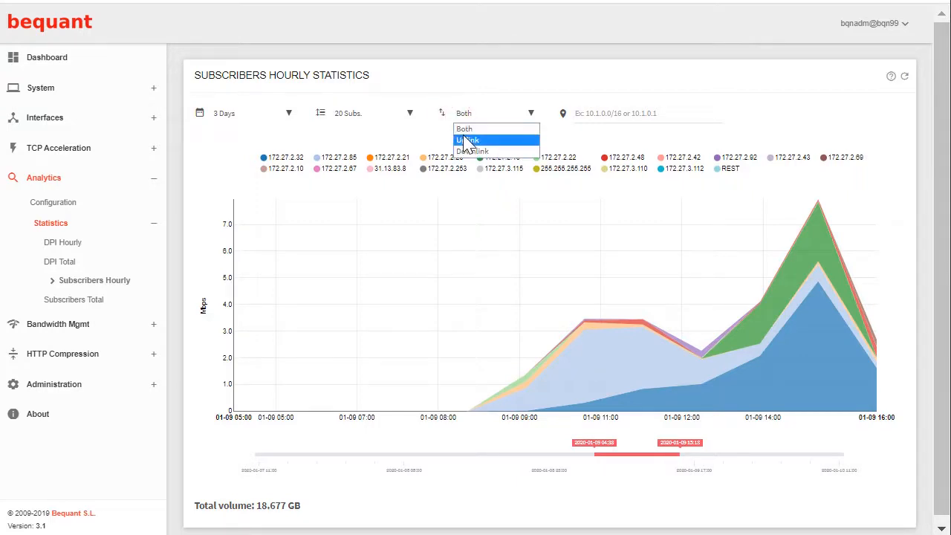
- Try Uplink, then set Direction to Downlink and filter IP to 172.27.2.0/24
{"action": "left_click", "coordinate": [469, 141]}
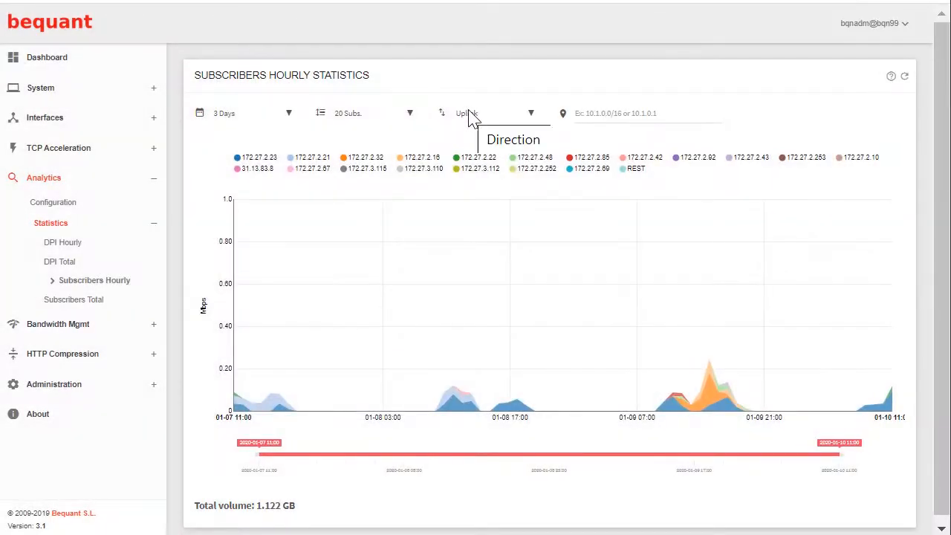
{"action": "left_click", "coordinate": [490, 113]}
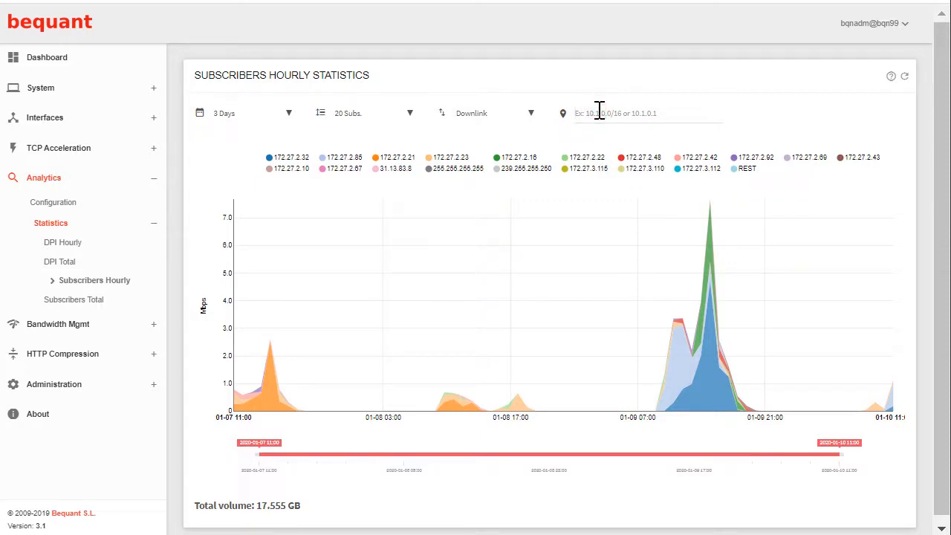
{"action": "type", "text": "172.27.2.32"}
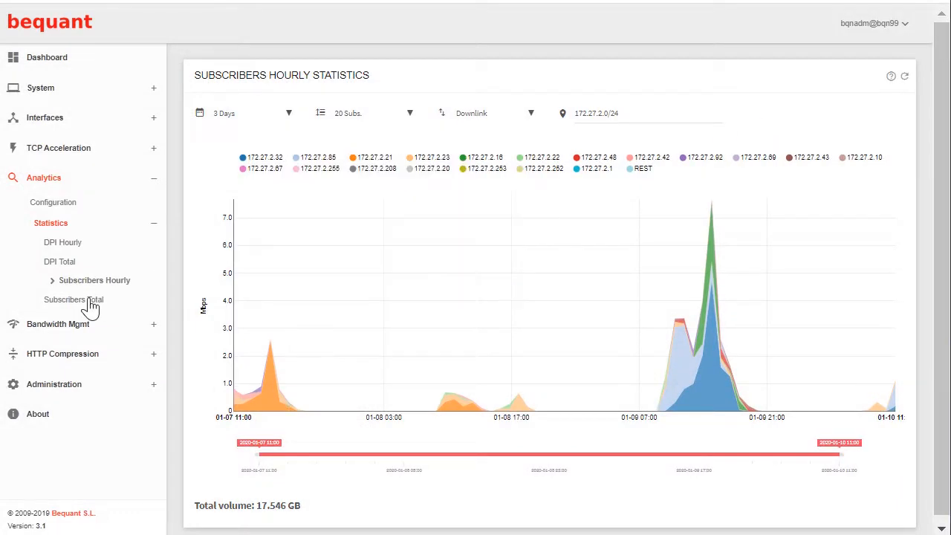
- Show the 1-day Subscribers Total pie as downlink, then uplink only (20 subscribers, 0.567 GB)
{"action": "left_click", "coordinate": [73, 298]}
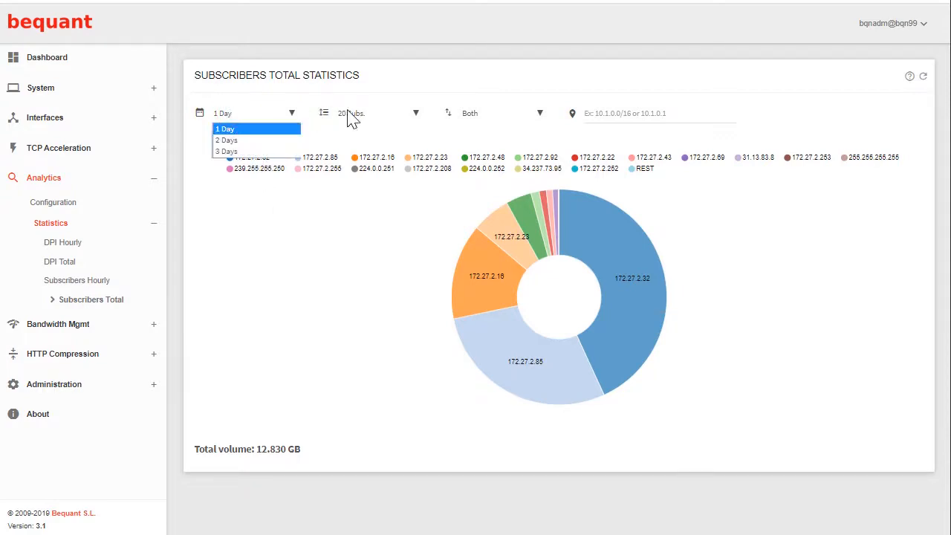
{"action": "left_click", "coordinate": [498, 113]}
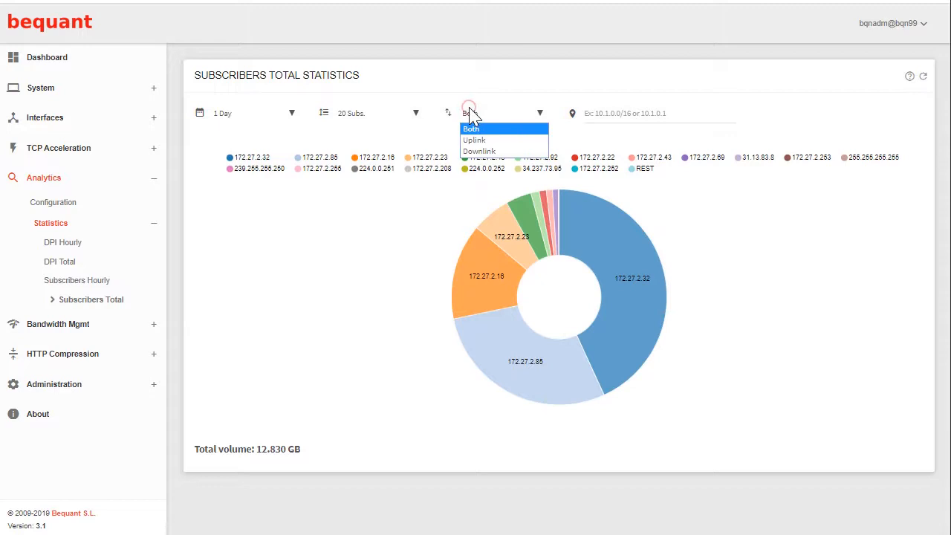
{"action": "left_click", "coordinate": [478, 151]}
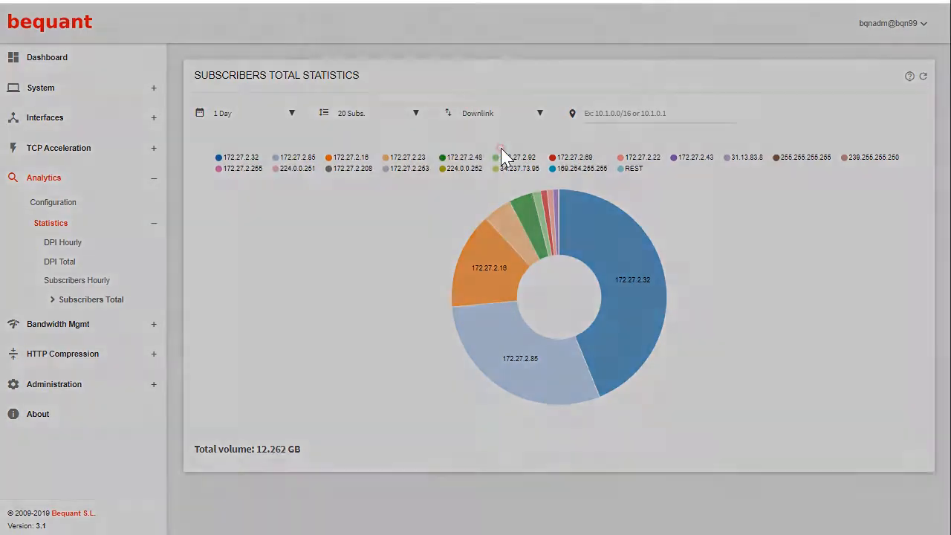
{"action": "left_click", "coordinate": [498, 113]}
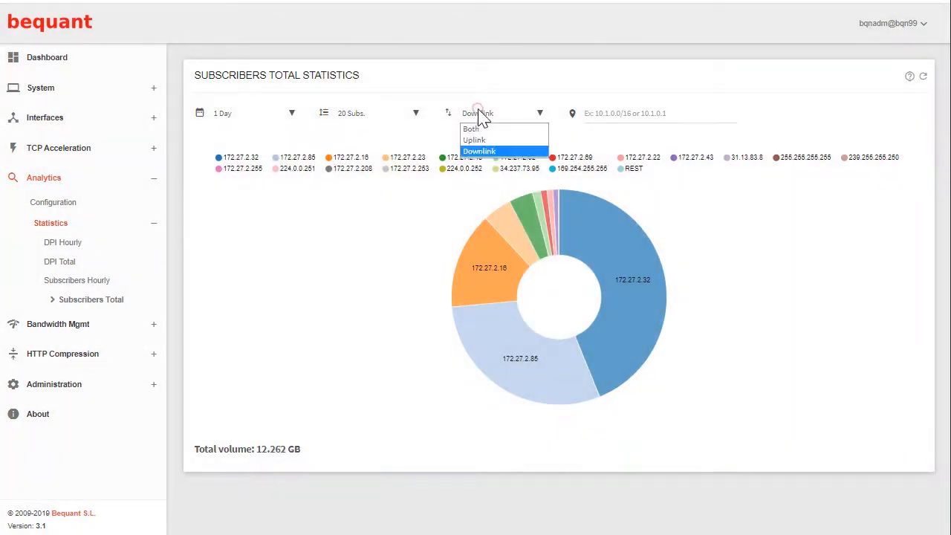
{"action": "left_click", "coordinate": [474, 139]}
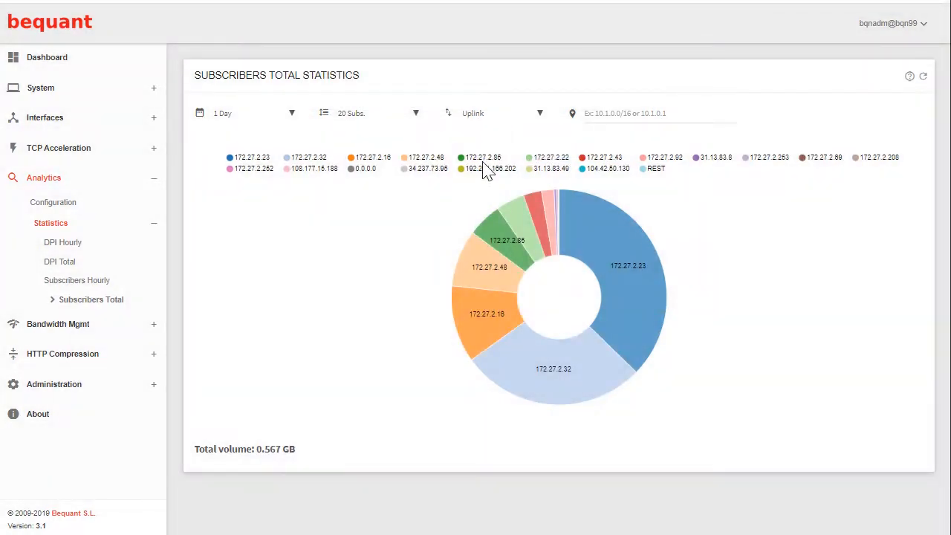
{"action": "mouse_move", "coordinate": [400, 453]}
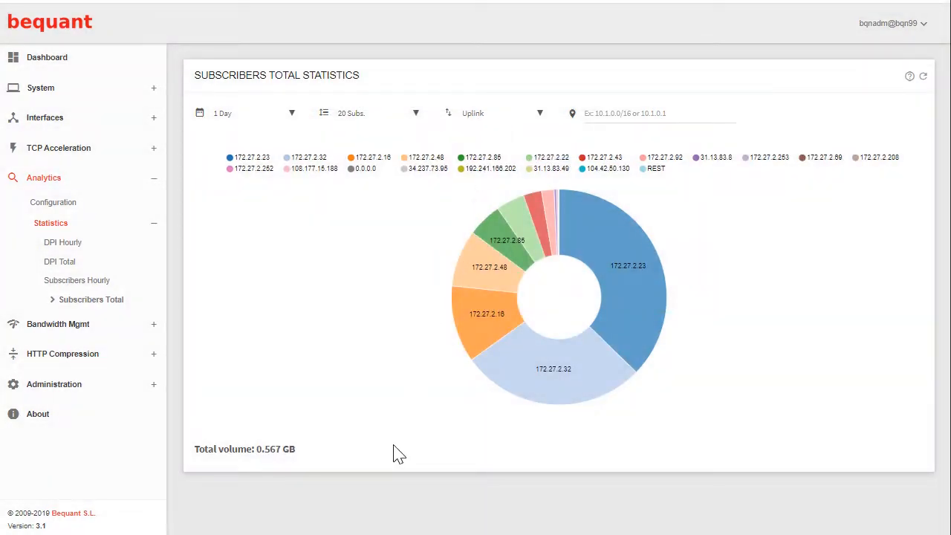